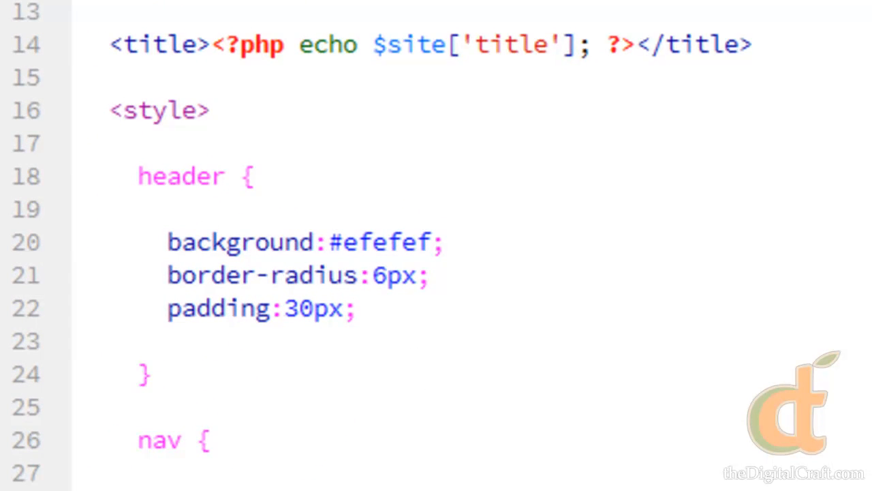
Add $site['style']['radius'] = 6; on line 6 of the PHP block, value unquoted.
scroll("down", 3)
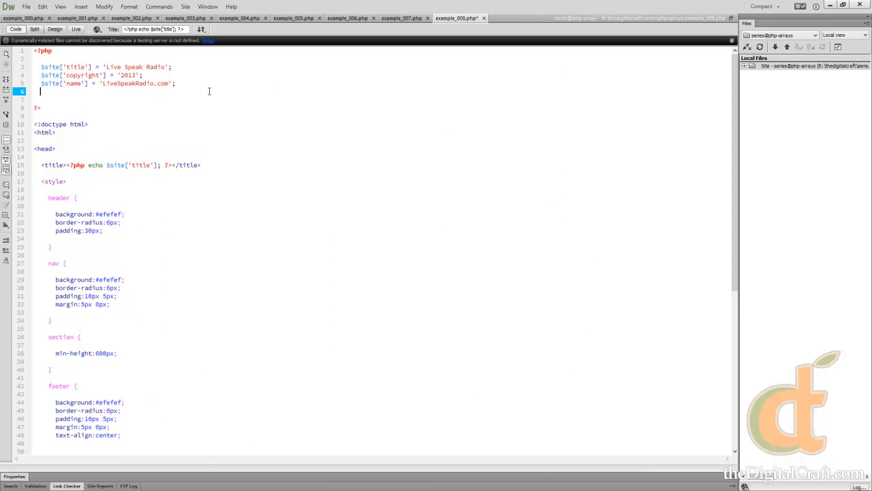
type("$sit")
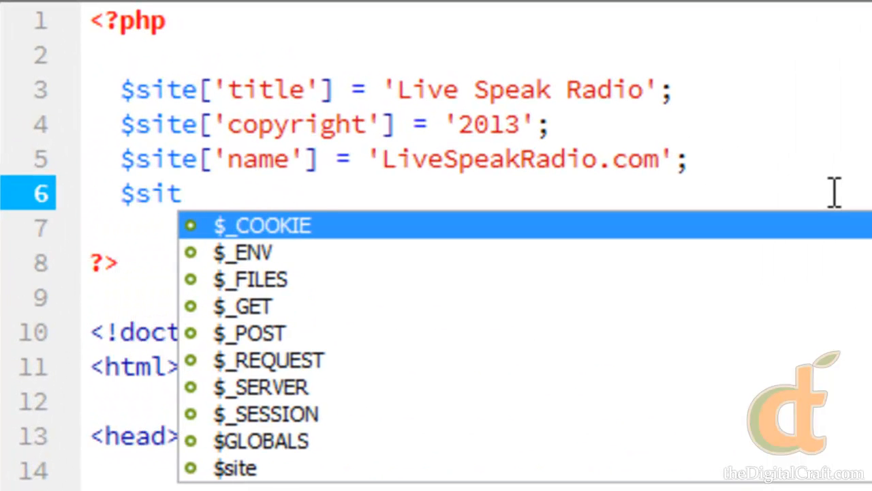
type("e['")
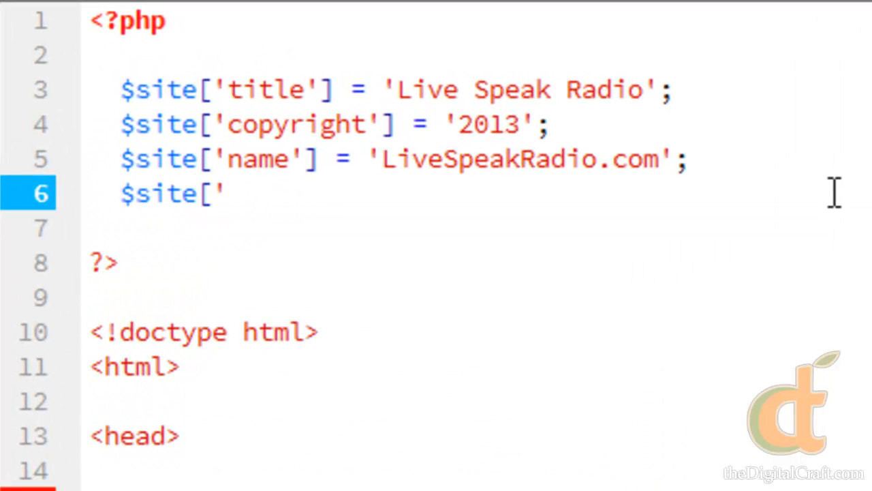
type("colr")
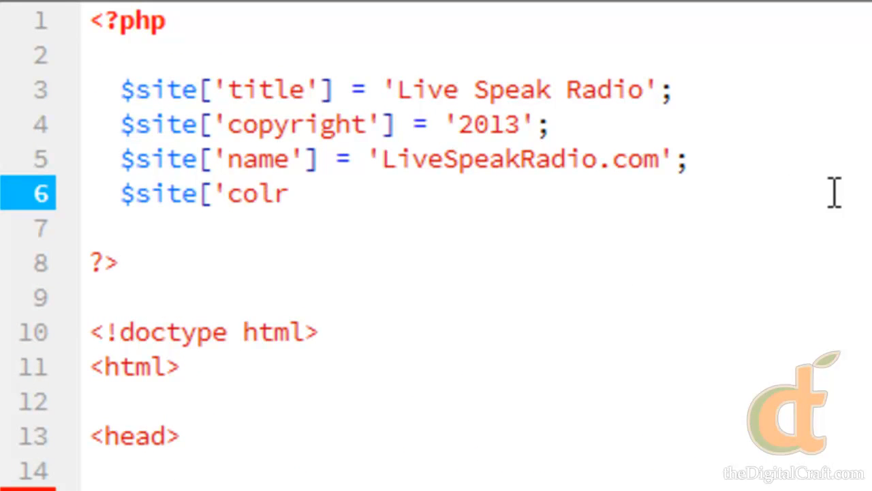
type("style")
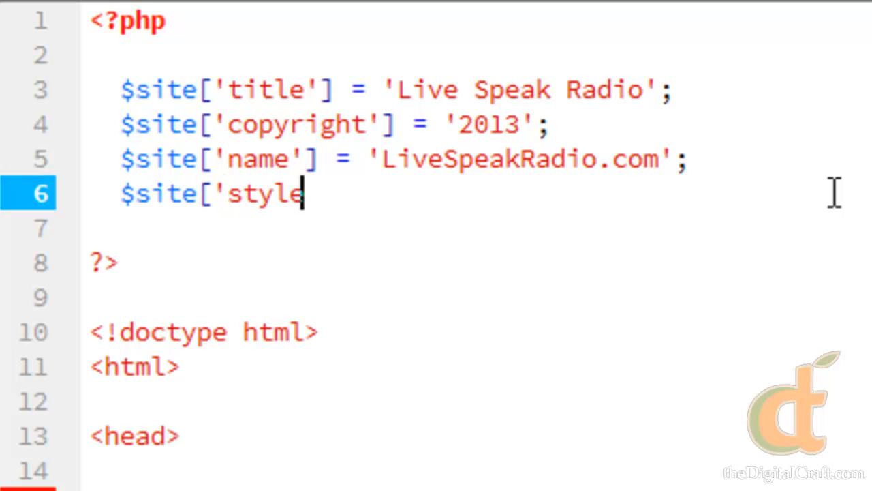
type("']")
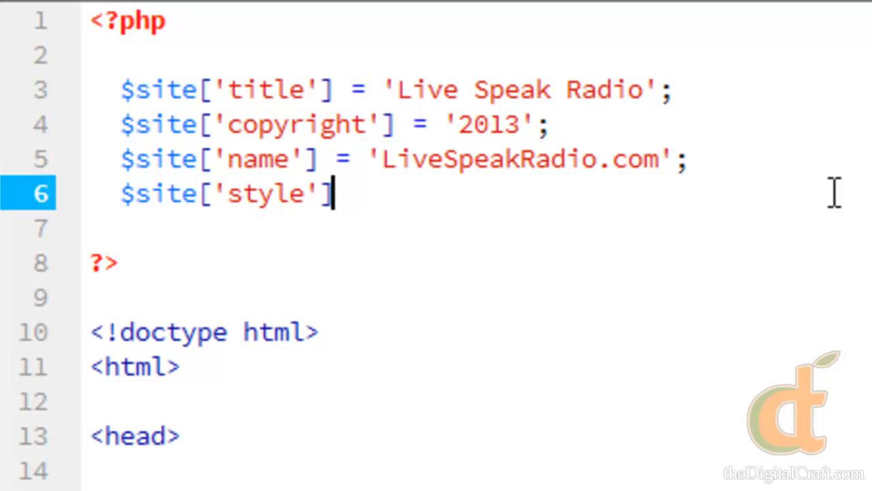
type("['")
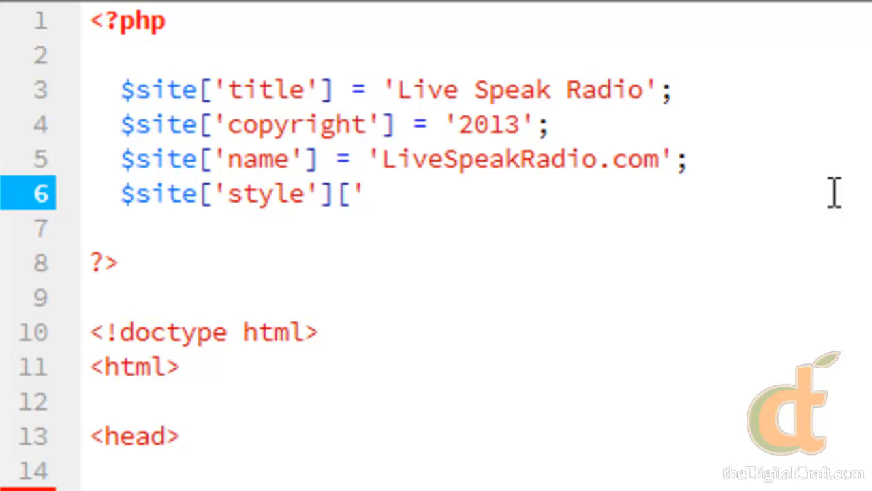
type("radius'[")
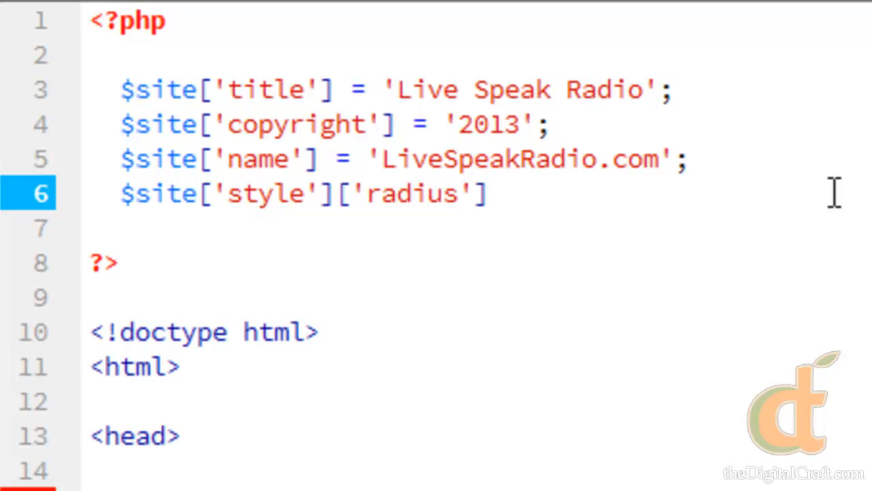
type("= '';")
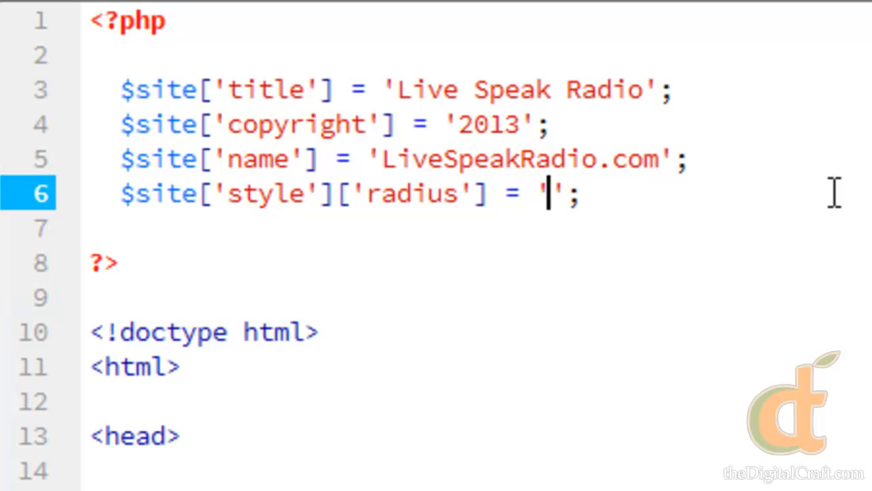
type("6")
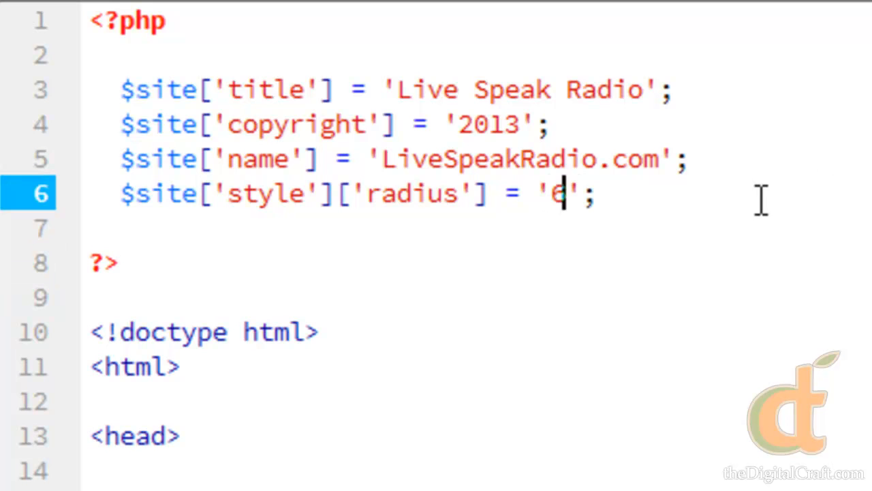
double_click(558, 194)
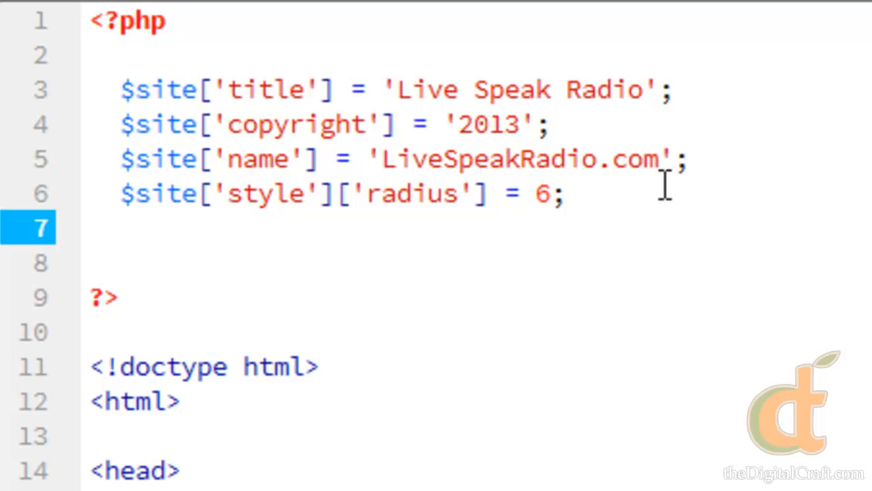
Add $site['style']['bgcolor'] = 'efefef'; on line 7 beneath the radius entry.
type("$s")
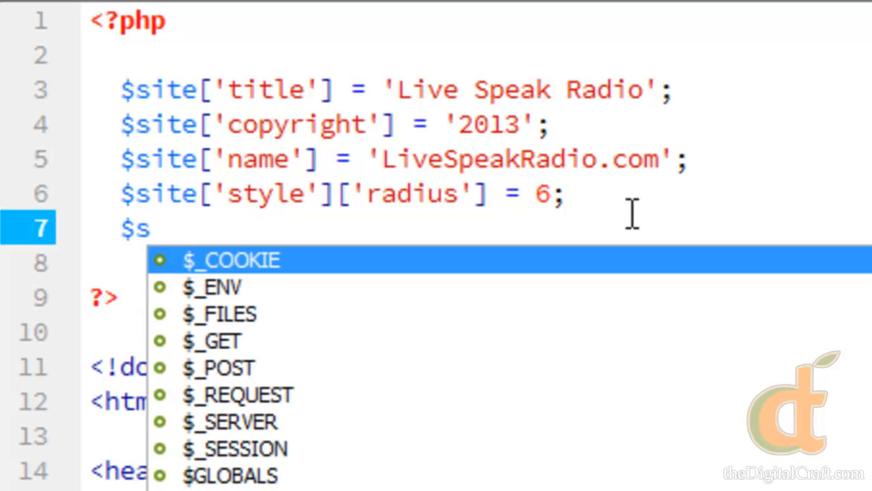
type("ite[")
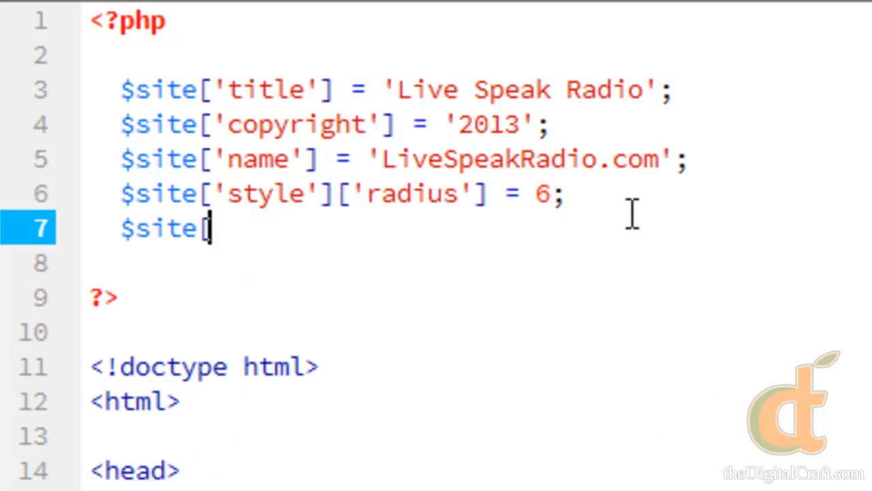
type("'style")
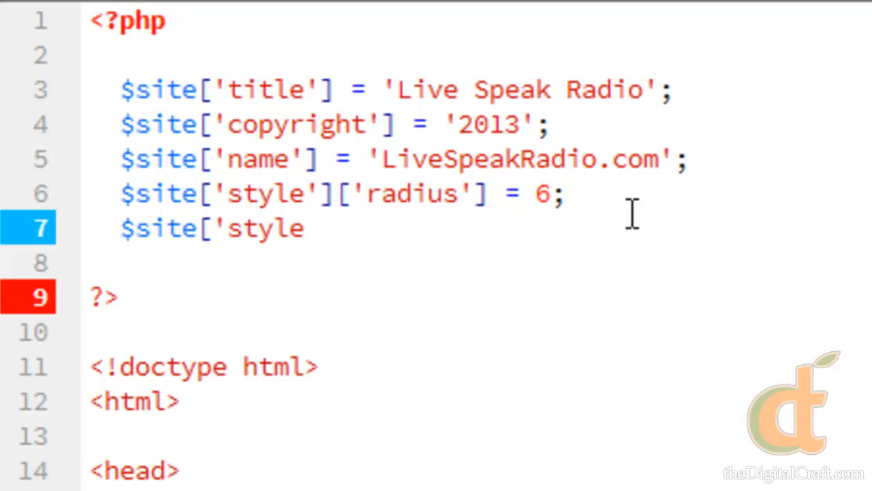
type("']")
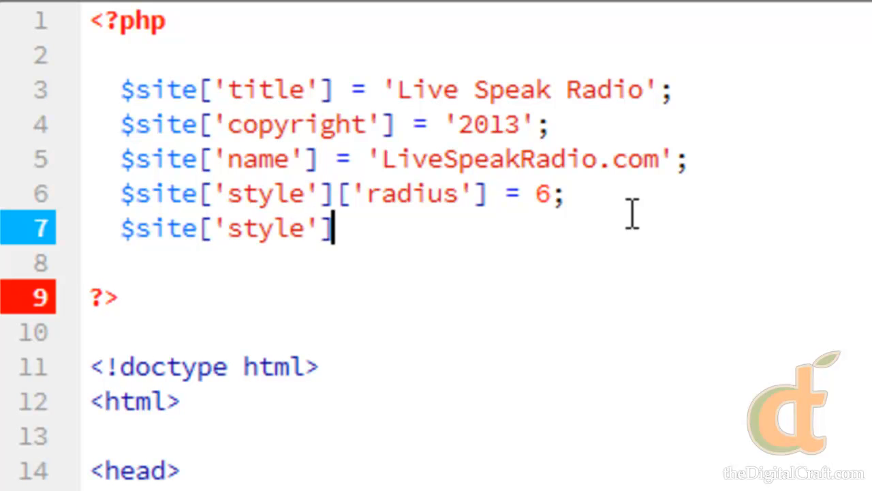
type("[")
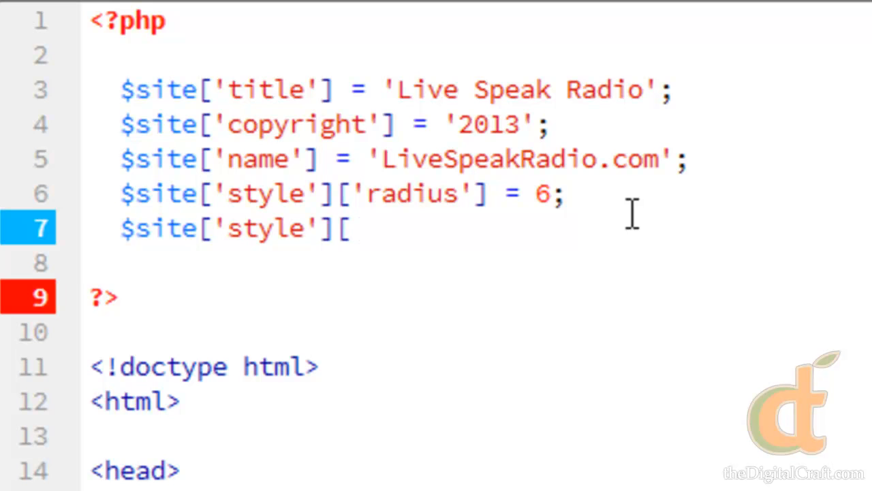
type("'bg")
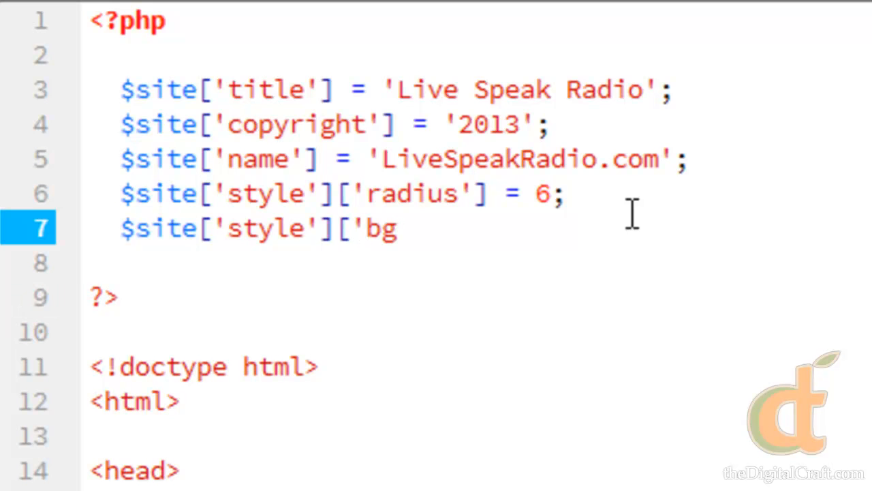
type("color'] =")
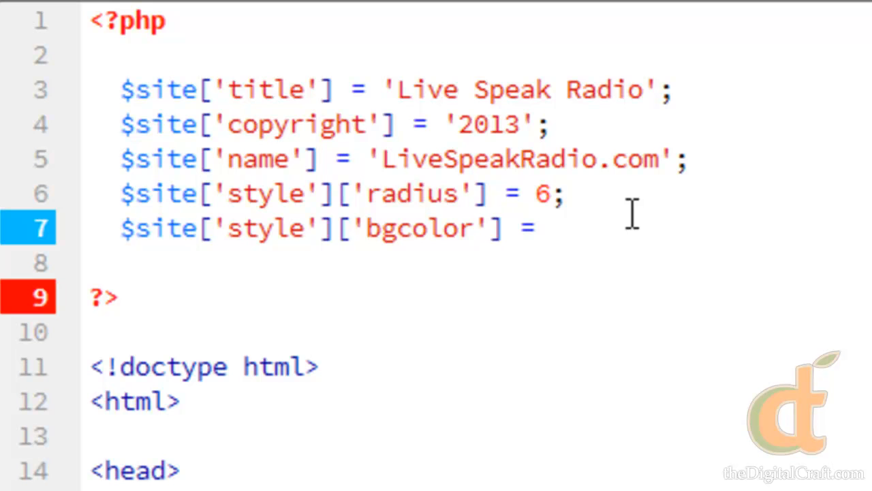
type("'ef")
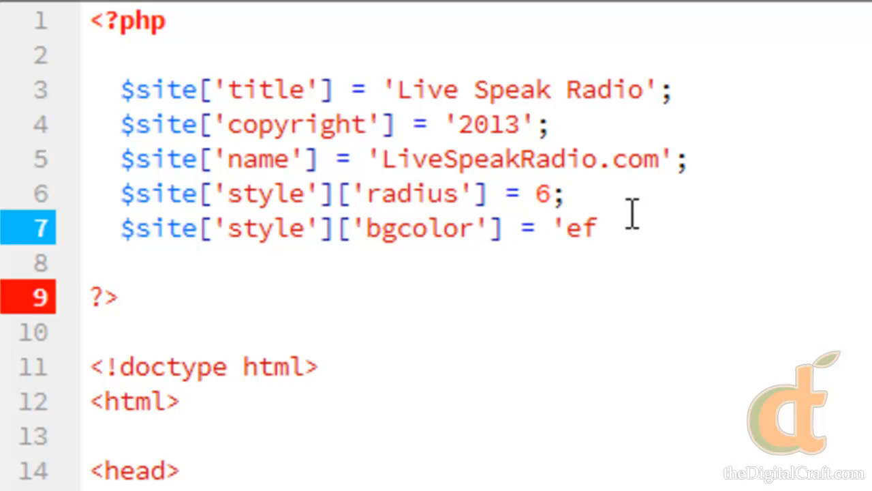
type("efef';")
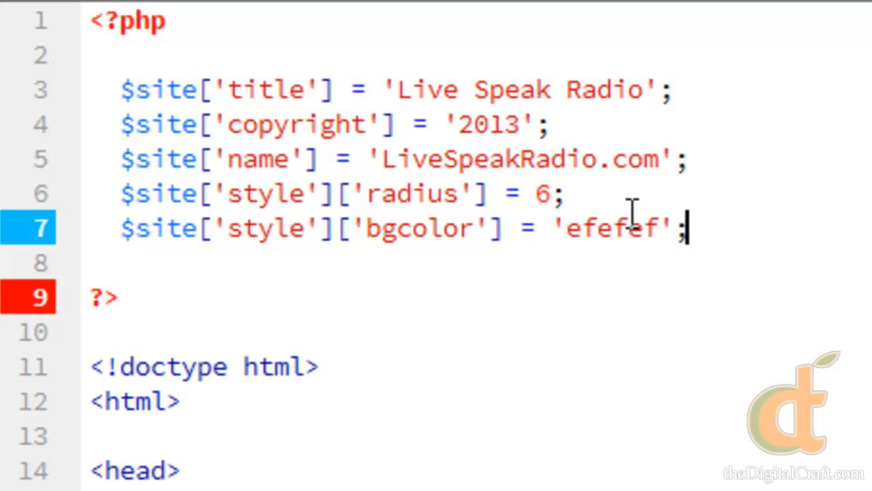
scroll("down", 3)
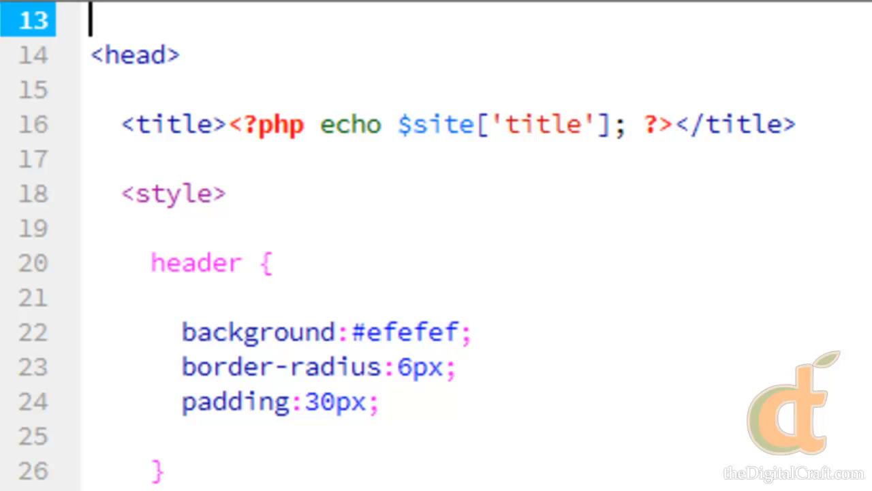
mouse_move(422, 355)
type("<?php echo $s")
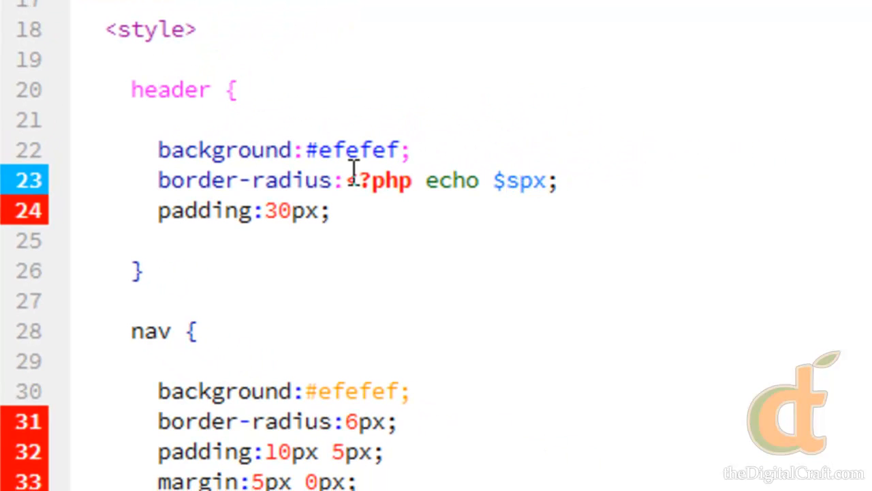
Replace the header border-radius 6 with <?php echo $site['style']['radius']; ?> before px.
type("ite[")
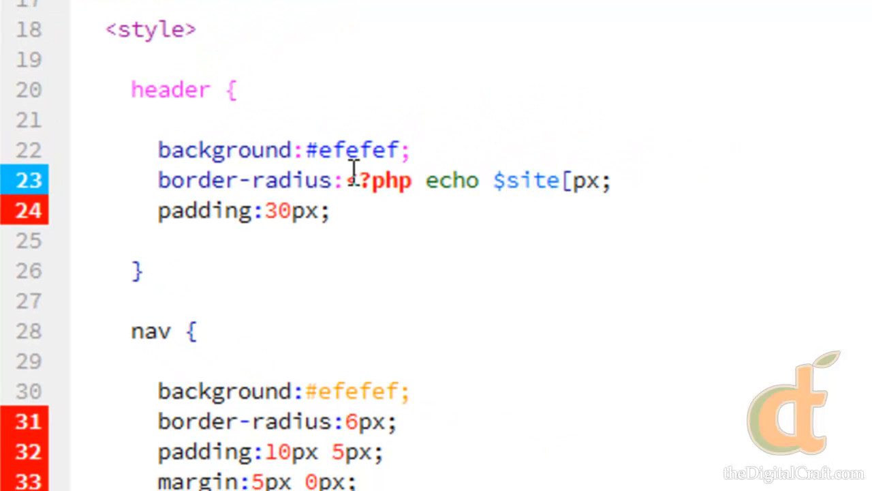
type("'style")
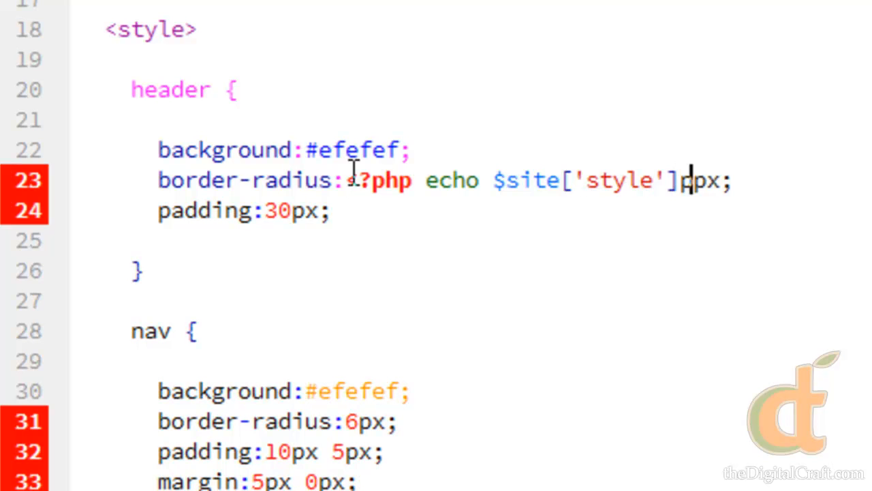
type("['")
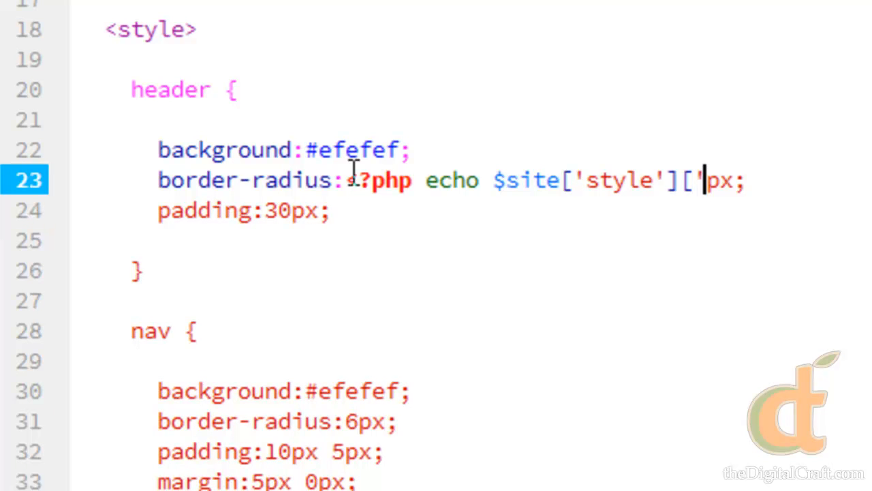
type("radius']; ?>")
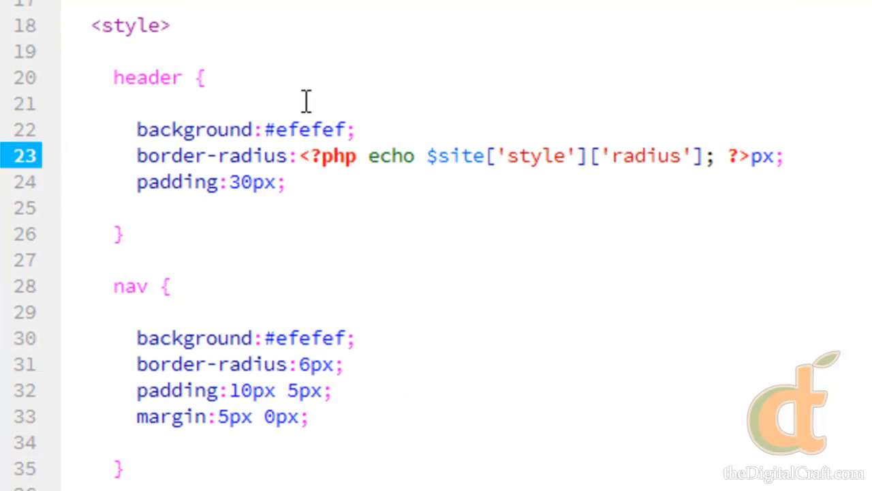
Copy the radius echo snippet over the 6 in the nav and footer border-radius lines.
left_click_drag(311, 155, 651, 179)
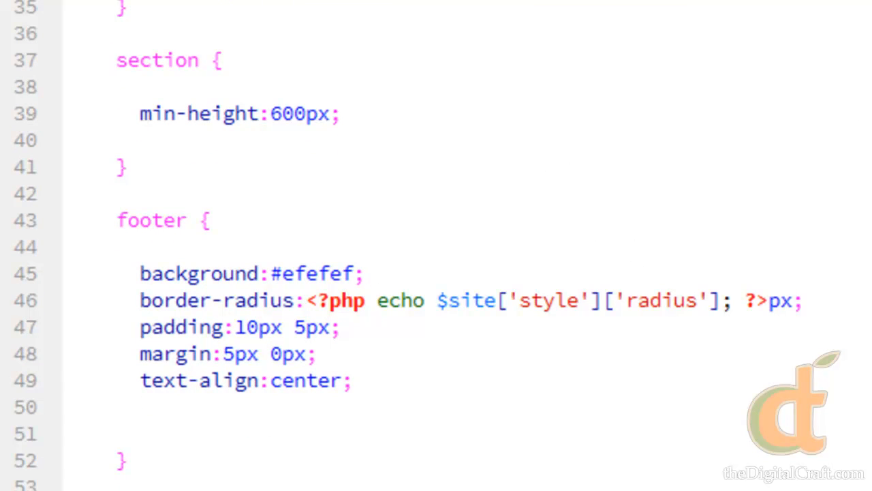
scroll("up", 3)
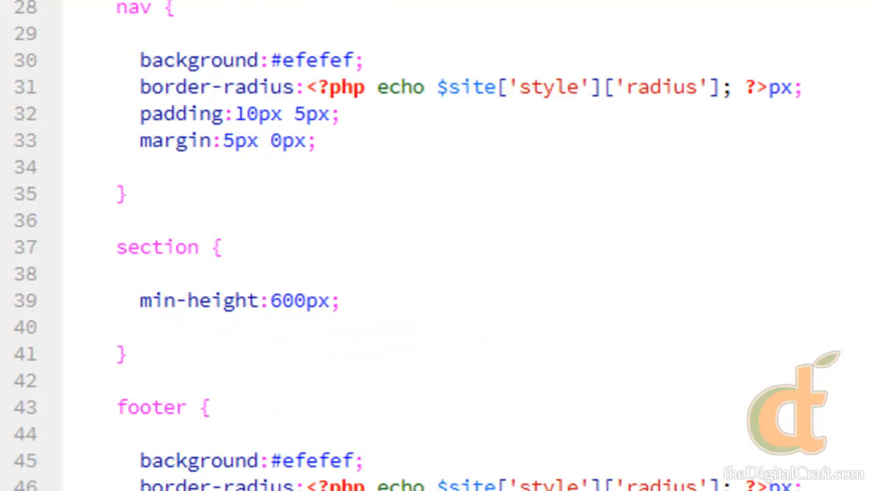
scroll("down", 3)
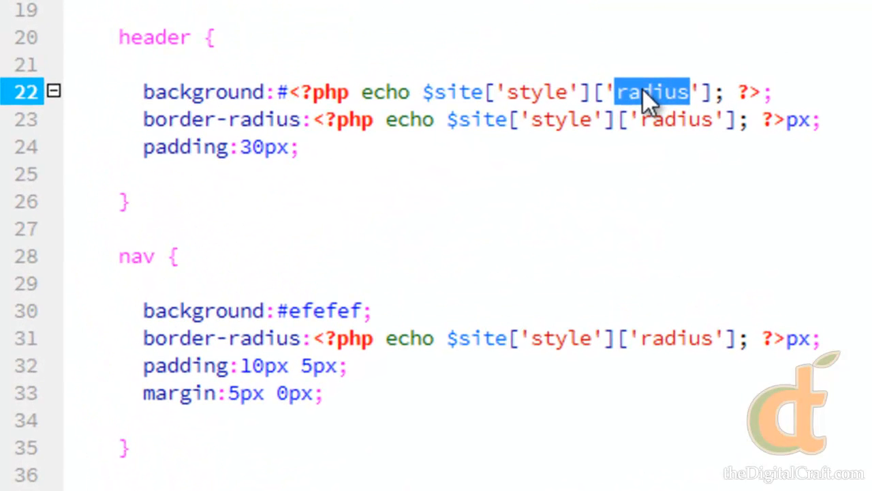
Make header and nav backgrounds echo $site['style']['bgcolor'] after # instead of efefef.
type("bgcolor")
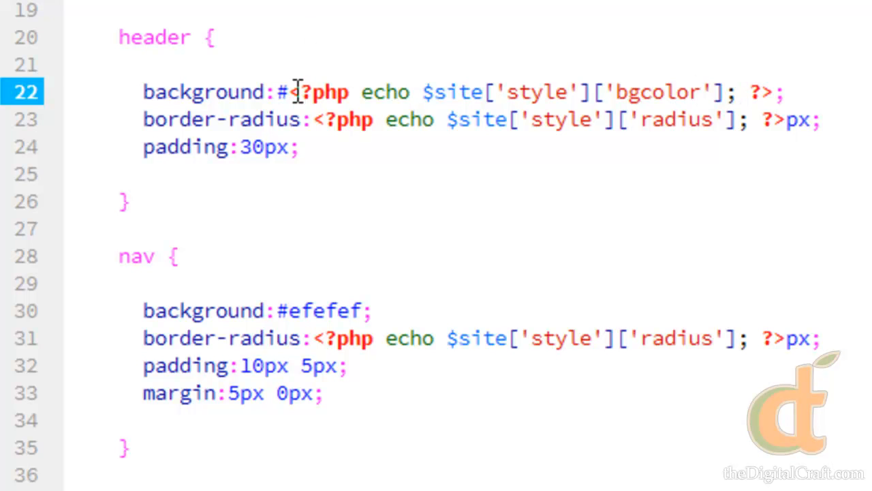
left_click_drag(292, 93, 774, 93)
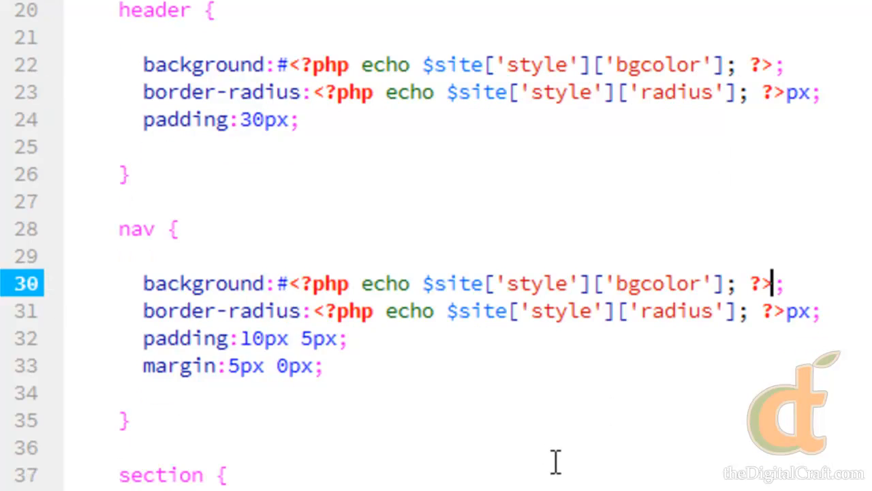
scroll("down", 3)
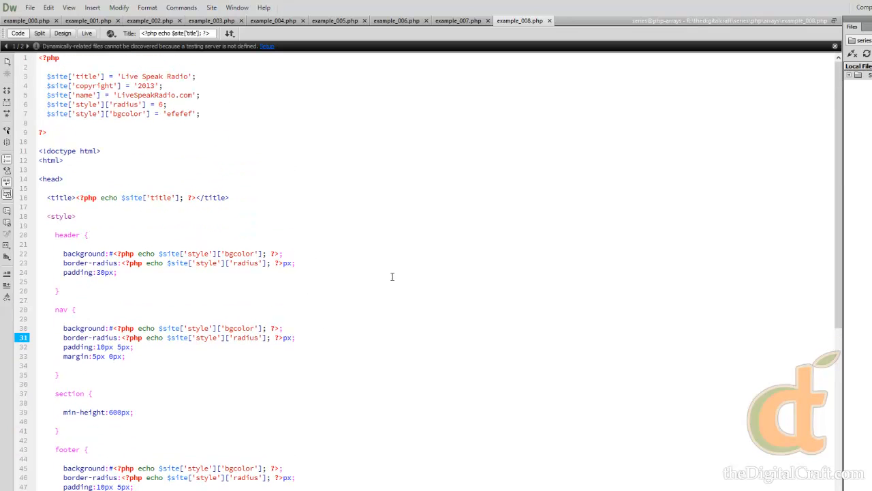
Paste the bgcolor echo over efefef in the footer background and review the file.
left_click(402, 352)
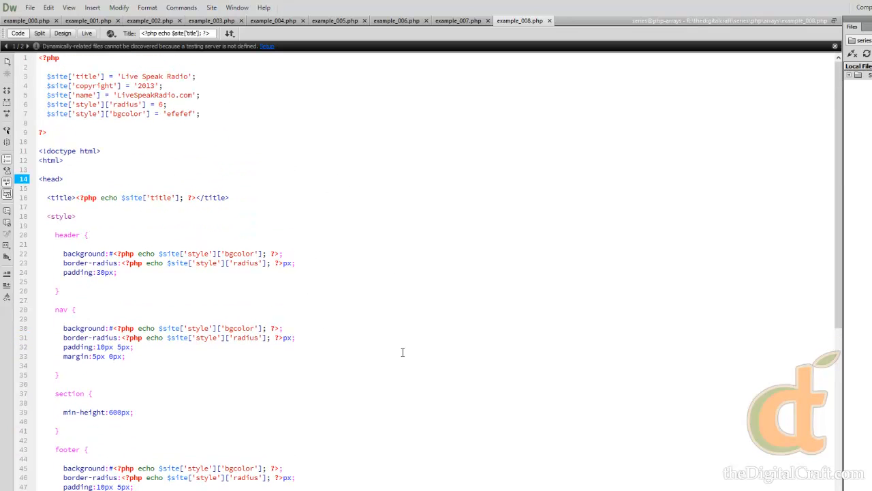